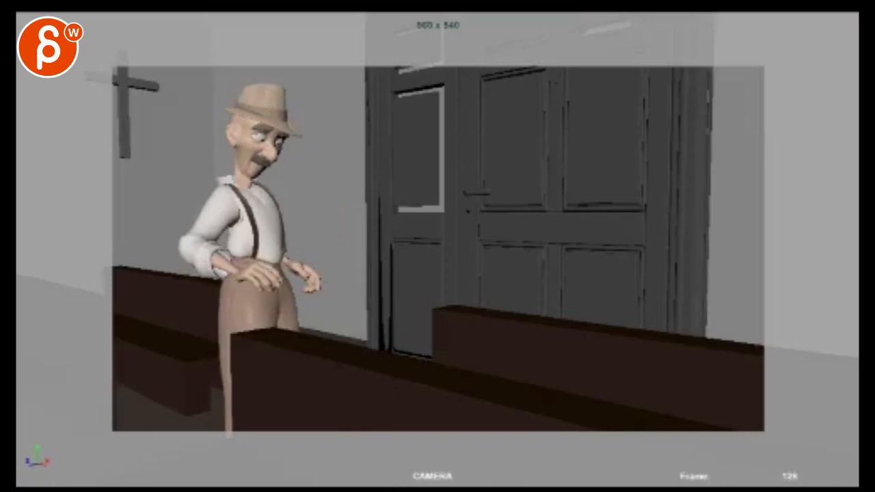
mouse_move(336, 466)
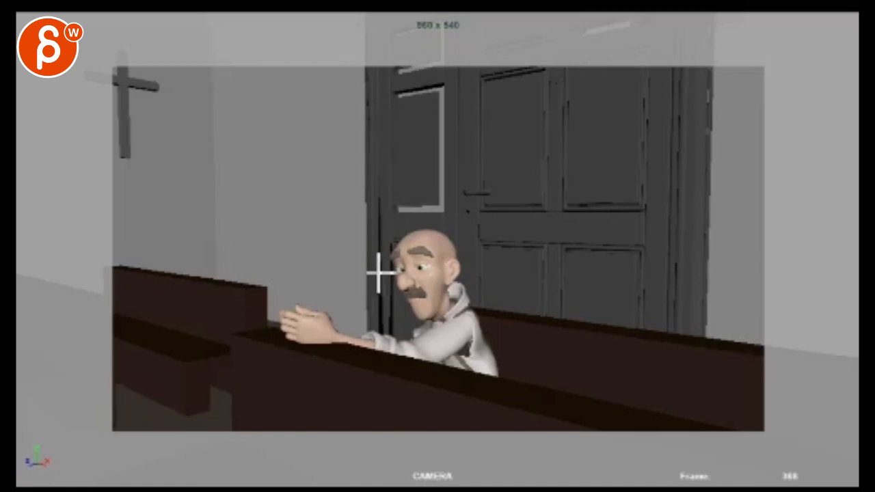
mouse_move(390, 394)
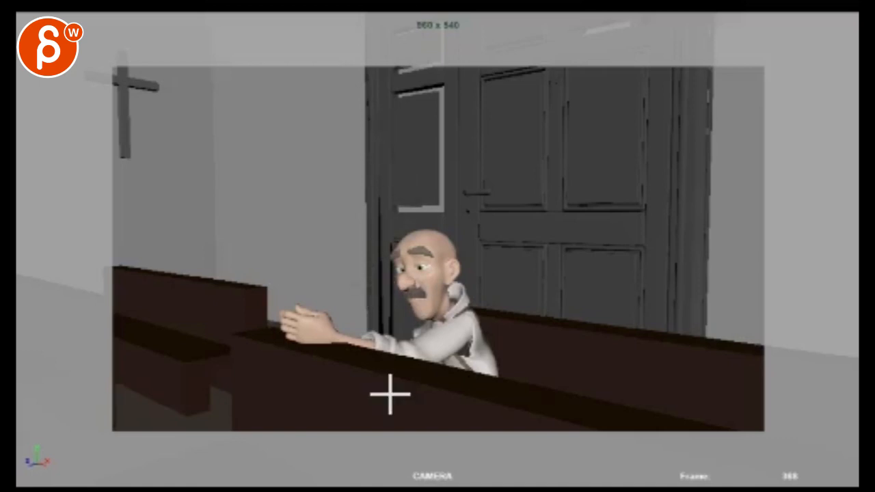